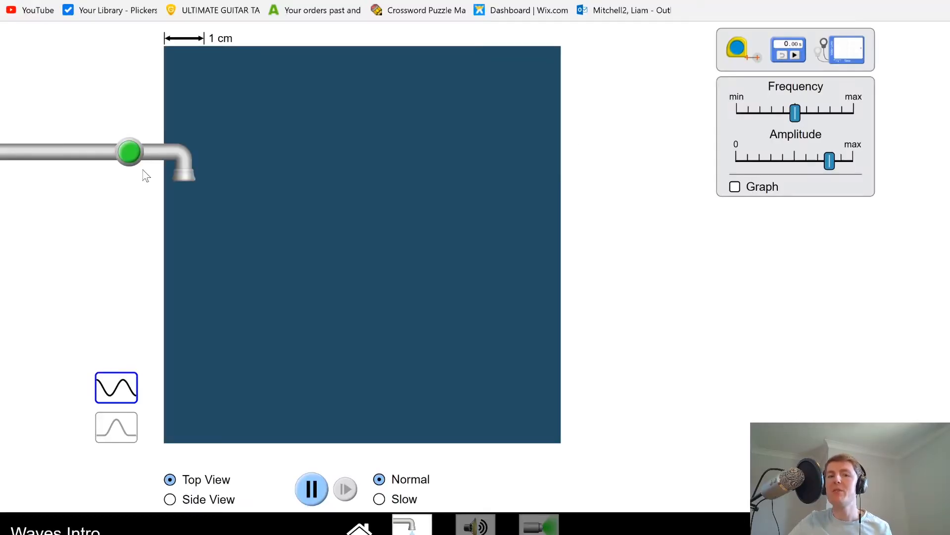
pyautogui.moveTo(186, 170)
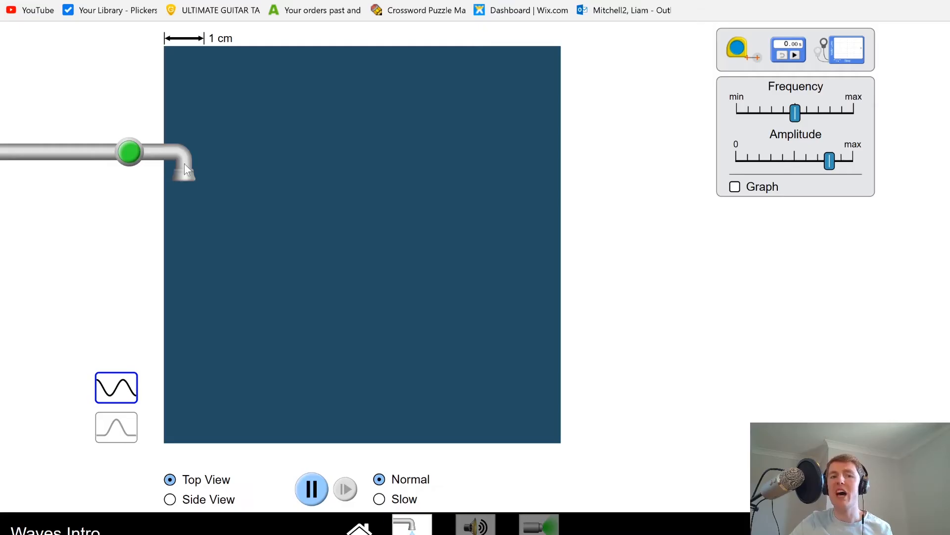
pyautogui.moveTo(129, 153)
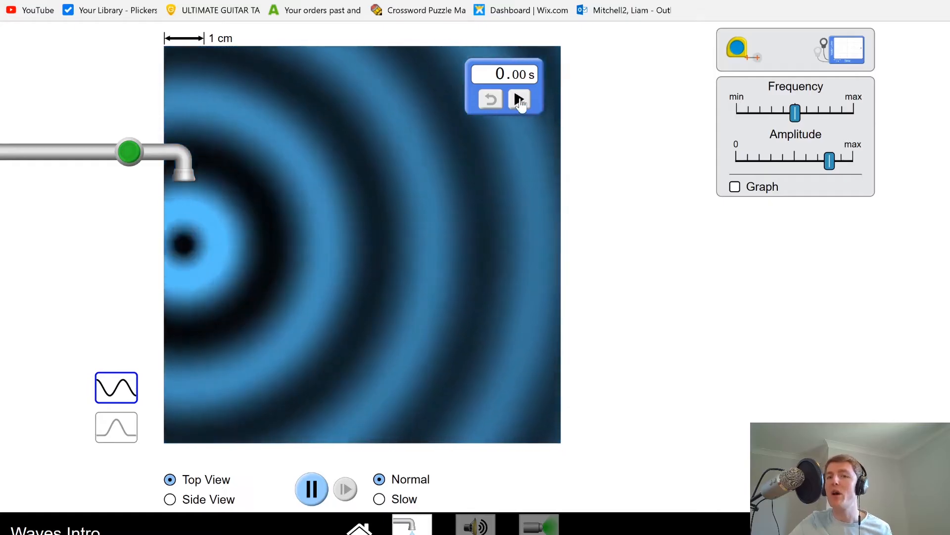
pyautogui.click(519, 99)
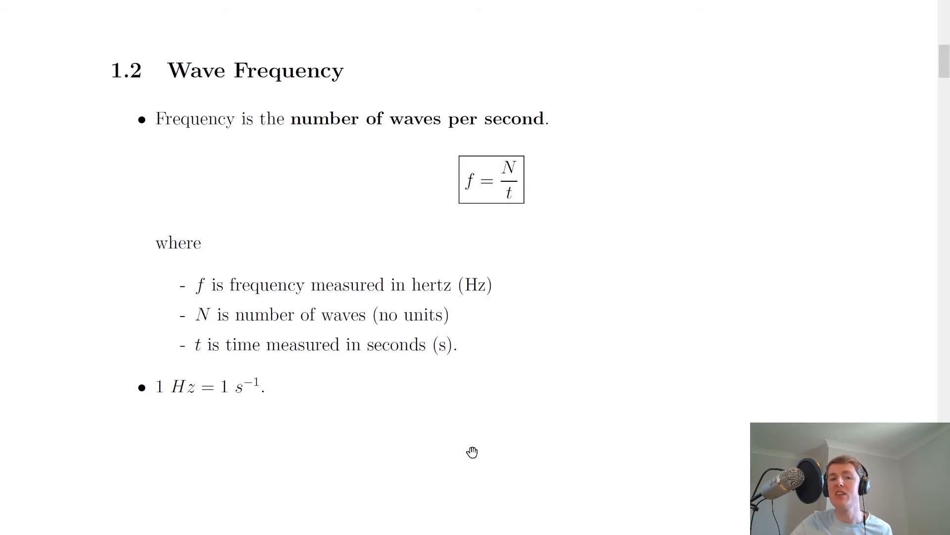
pyautogui.moveTo(303, 419)
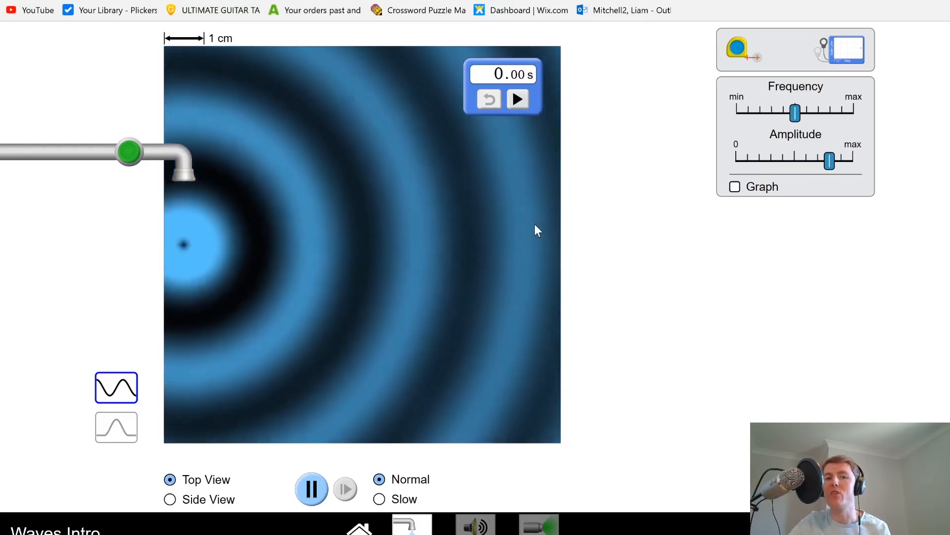
# Run the stopwatch for about five seconds of ripples, then reset it to 0.00 s
pyautogui.click(518, 99)
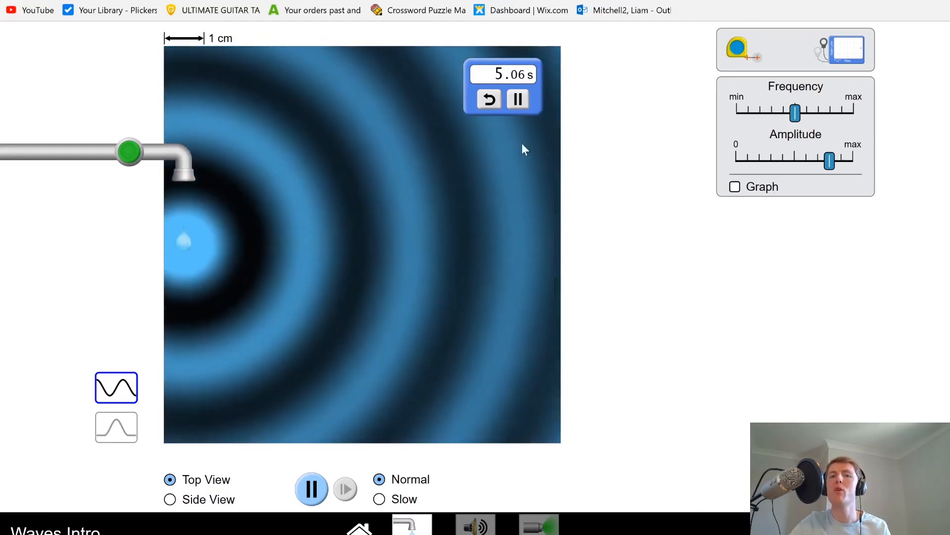
pyautogui.click(488, 99)
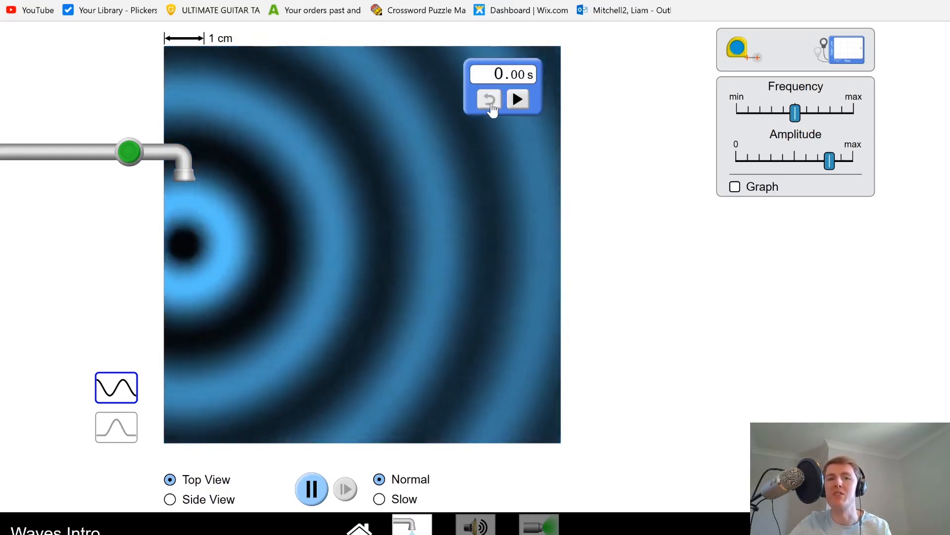